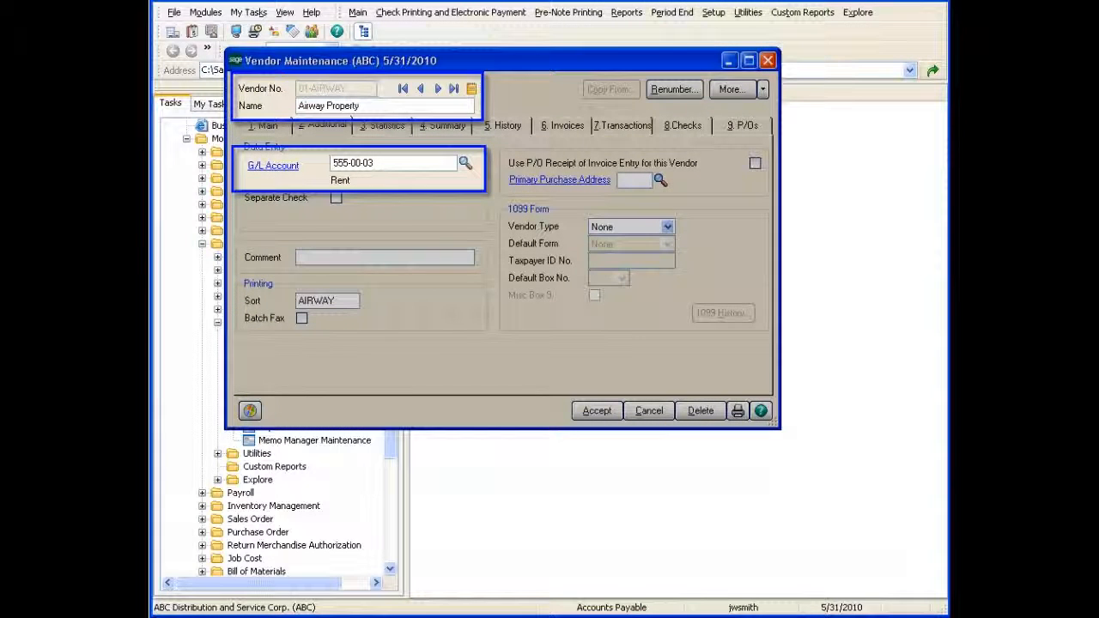
- Close the Airway Property vendor record to return to Accounts Payable setup
left_click(648, 411)
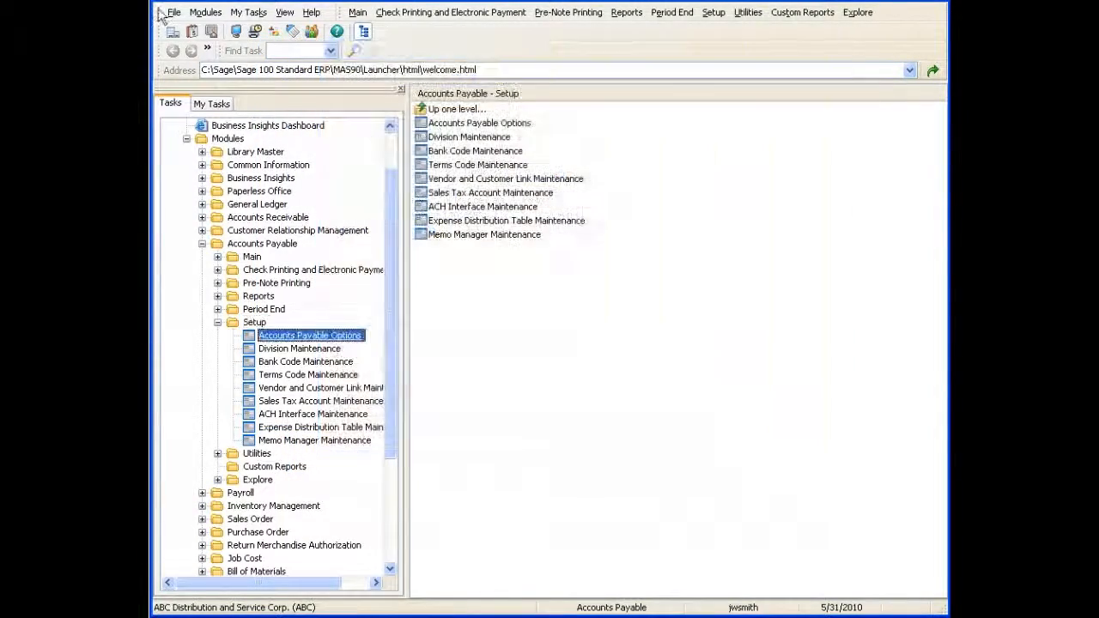
- In AP Options' Entry tab, enable Expense Distribution Tables and the 100 Percent option
double_click(312, 335)
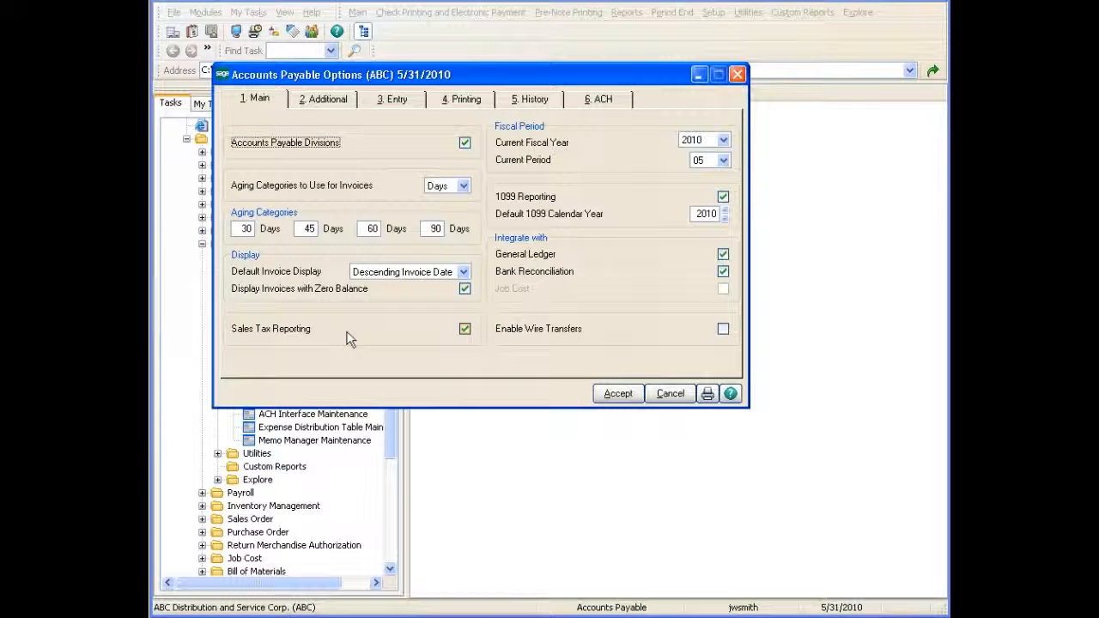
left_click(391, 98)
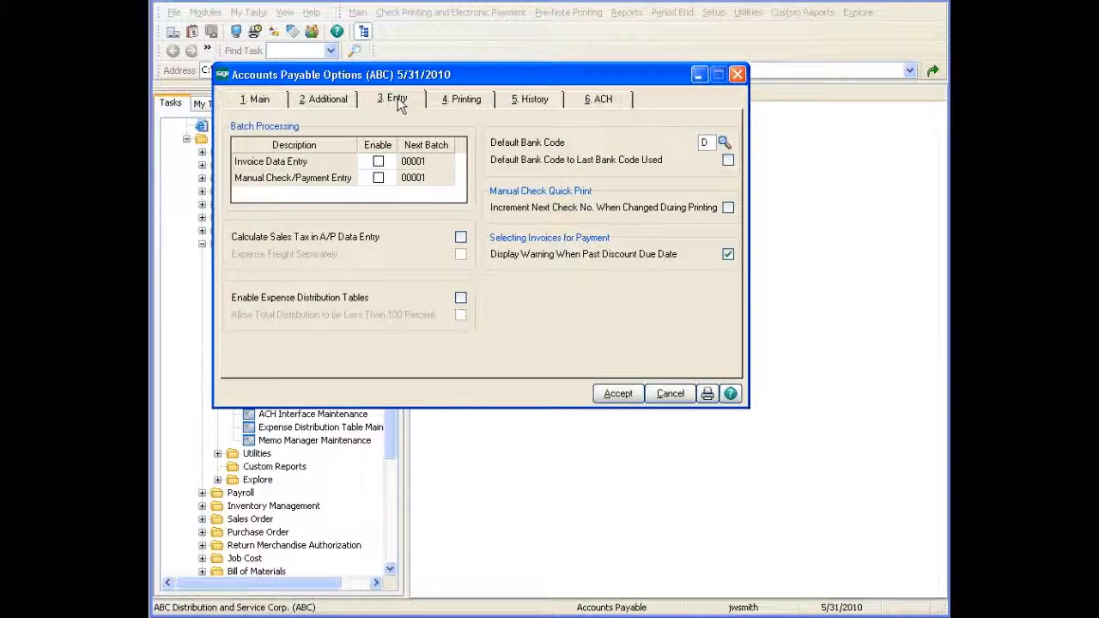
left_click(299, 297)
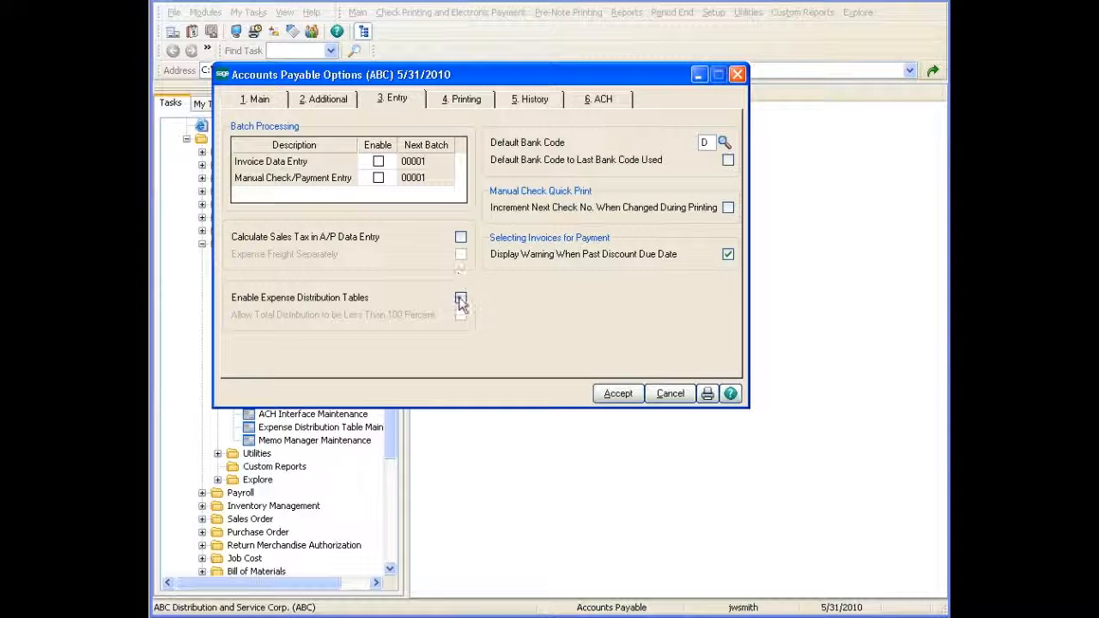
left_click(461, 297)
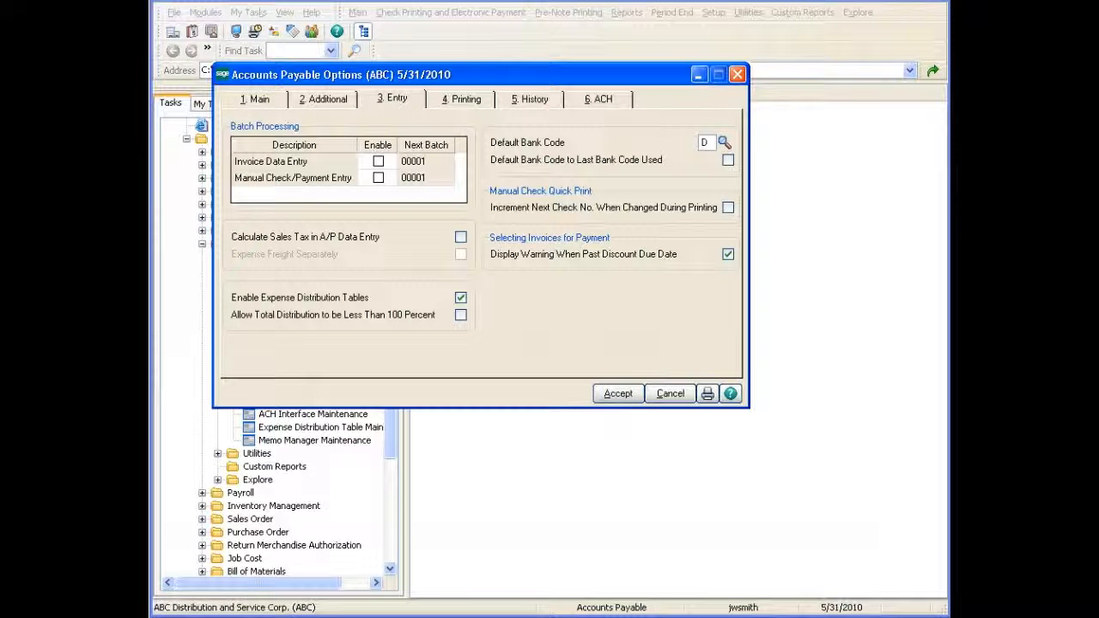
left_click(461, 298)
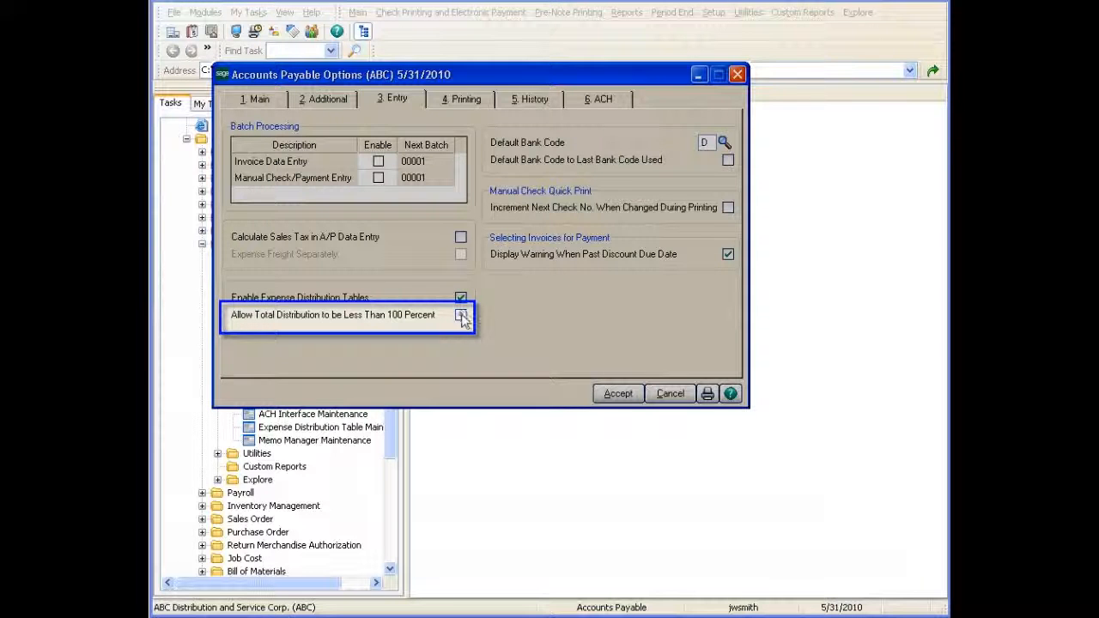
left_click(461, 314)
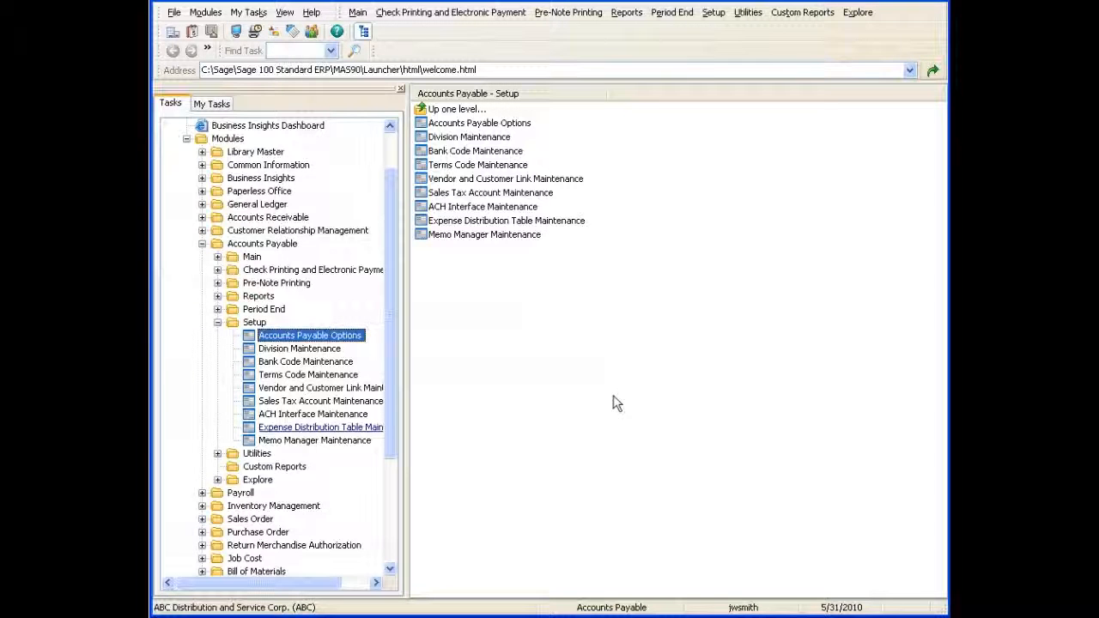
- Open Expense Distribution Table Maintenance to define the UTIL table
left_click(320, 426)
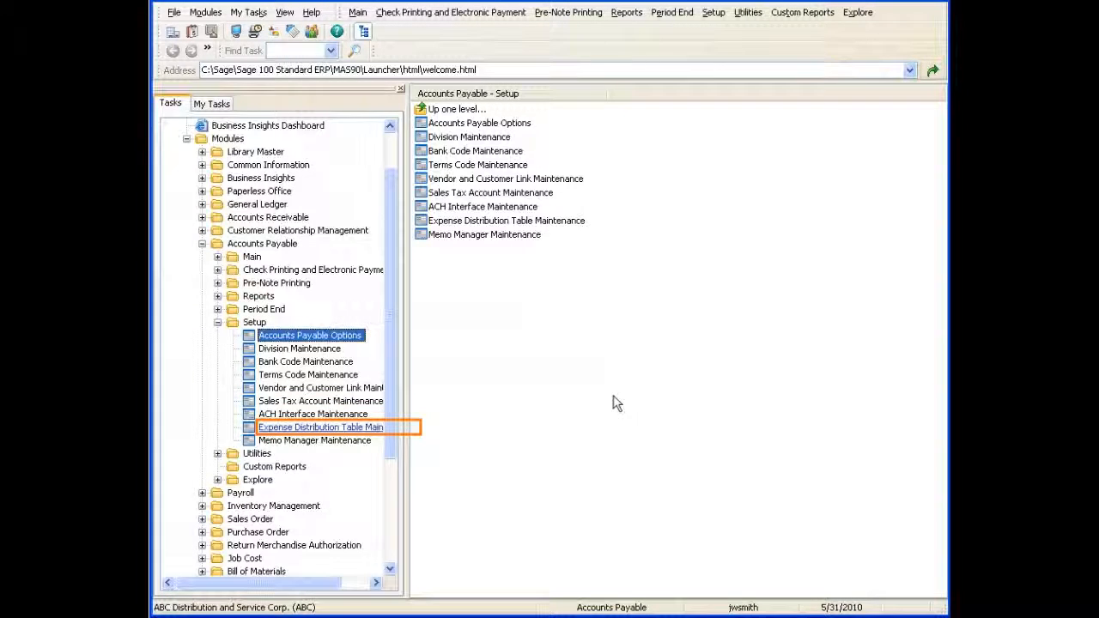
mouse_move(357, 440)
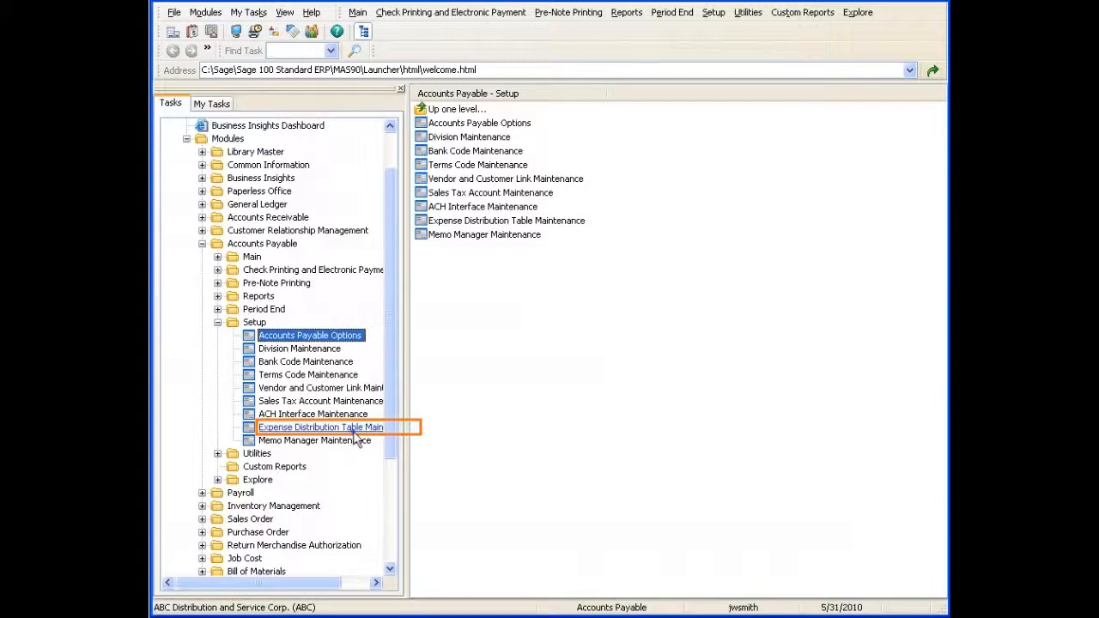
double_click(321, 427)
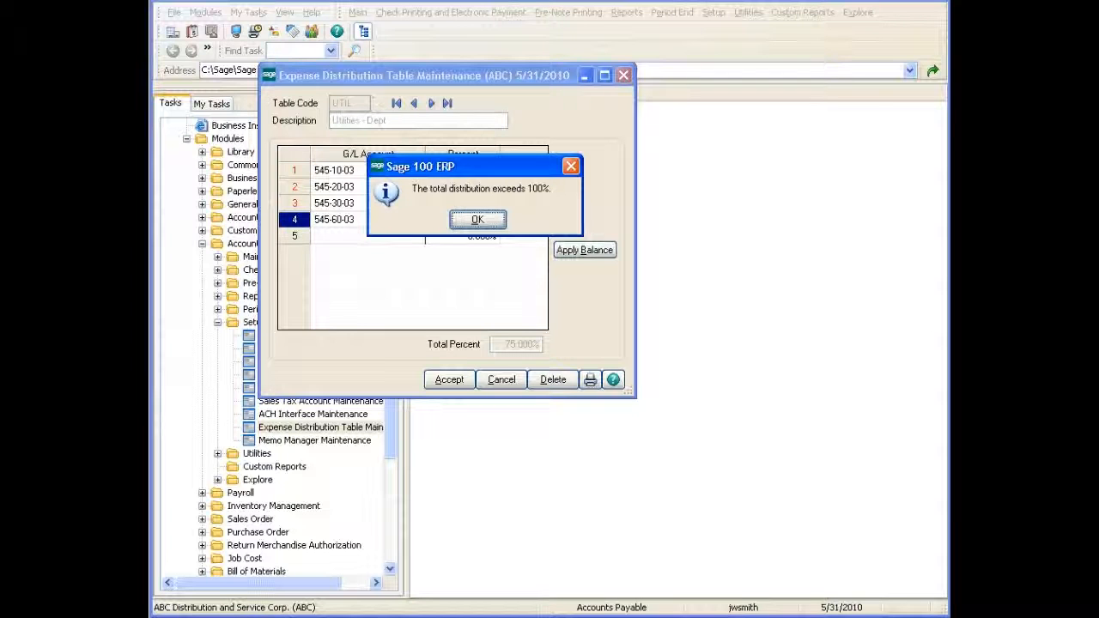
- Dismiss the exceeds- and less-than-100% notices, review the RENT and UTIL listing, and close it
left_click(477, 218)
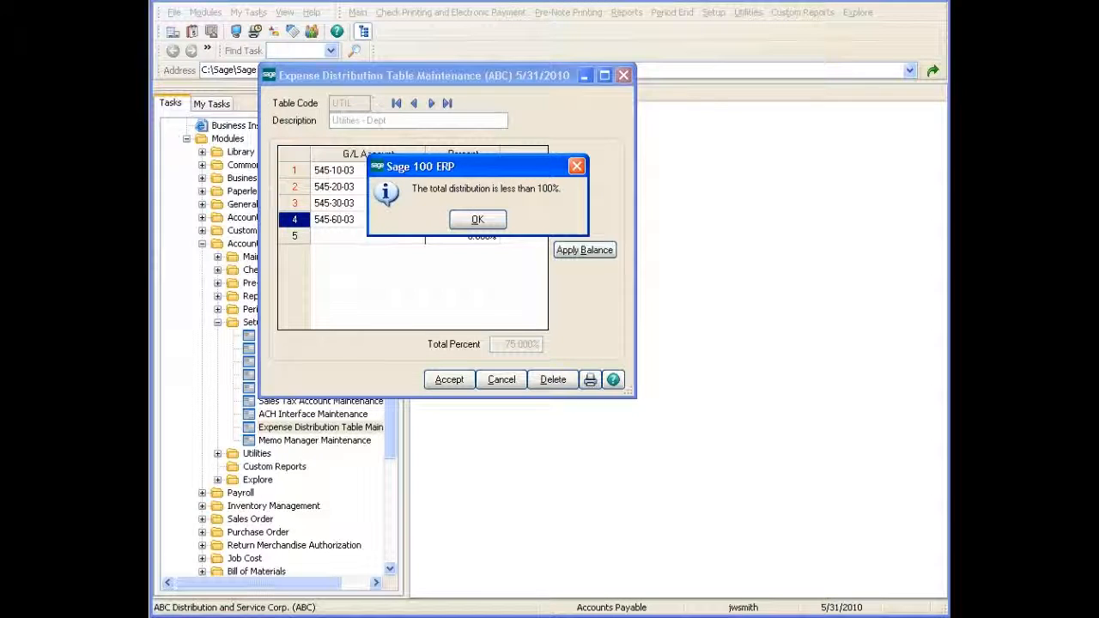
left_click(477, 219)
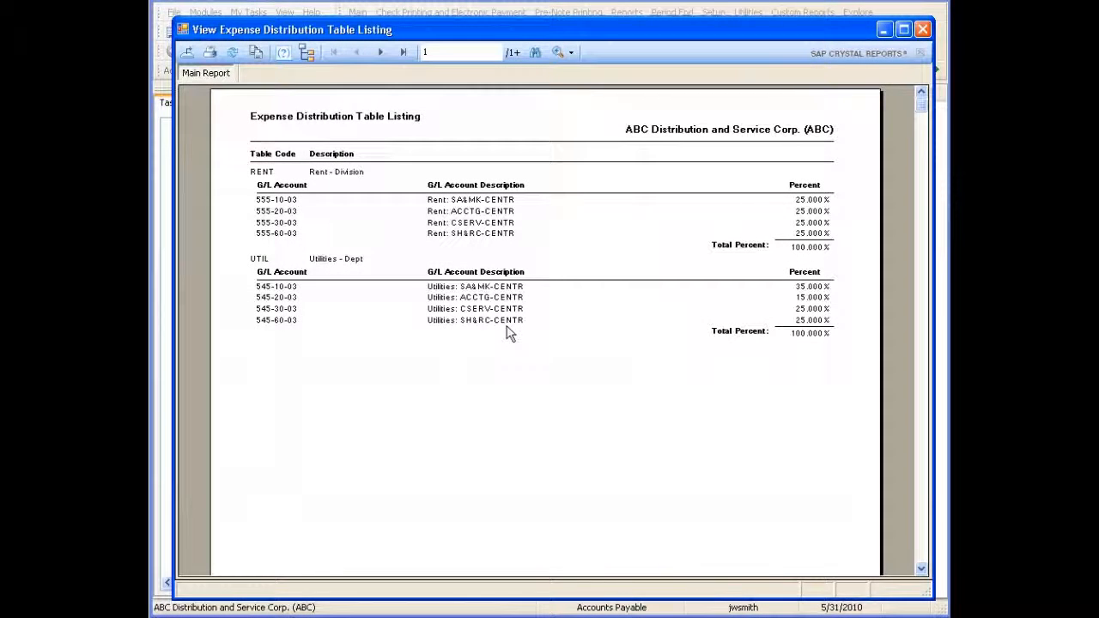
left_click(922, 28)
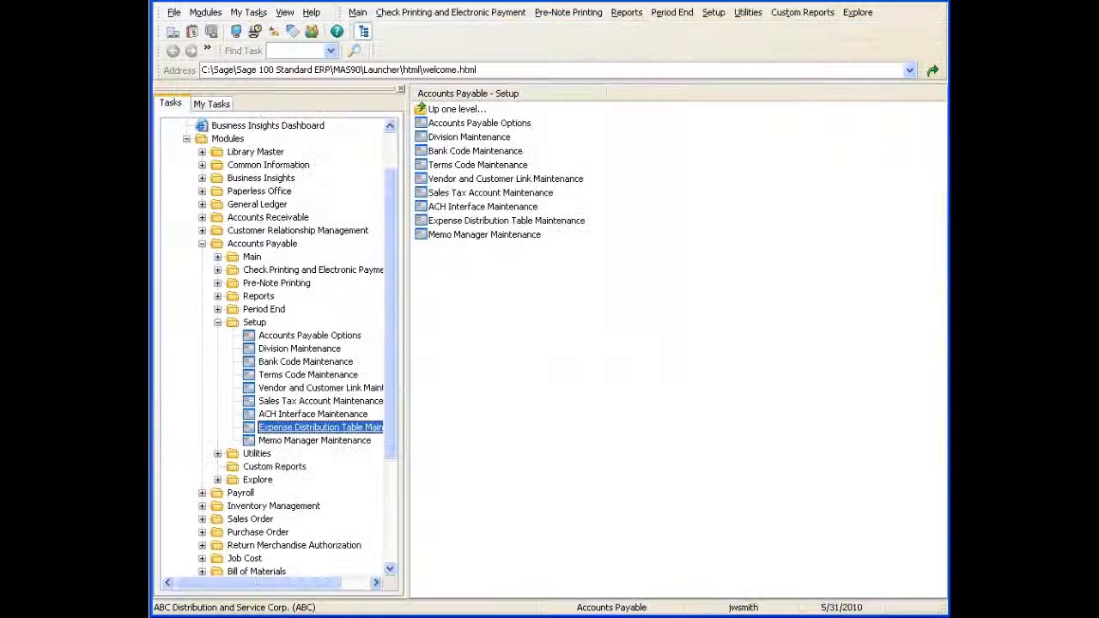